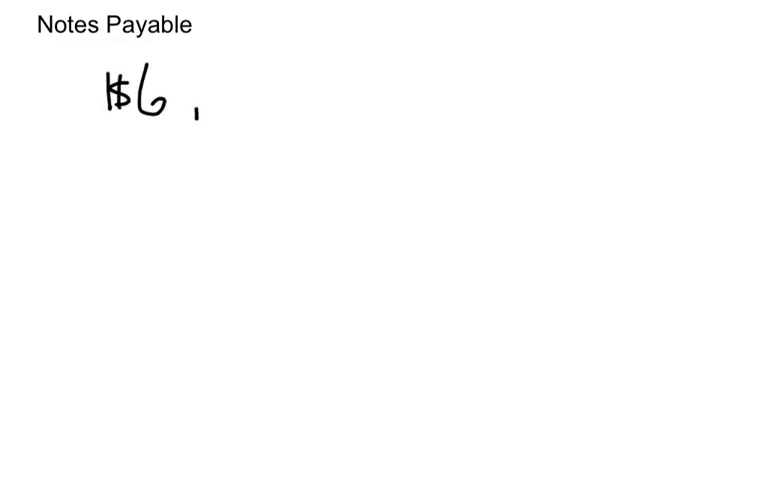
type("0,000")
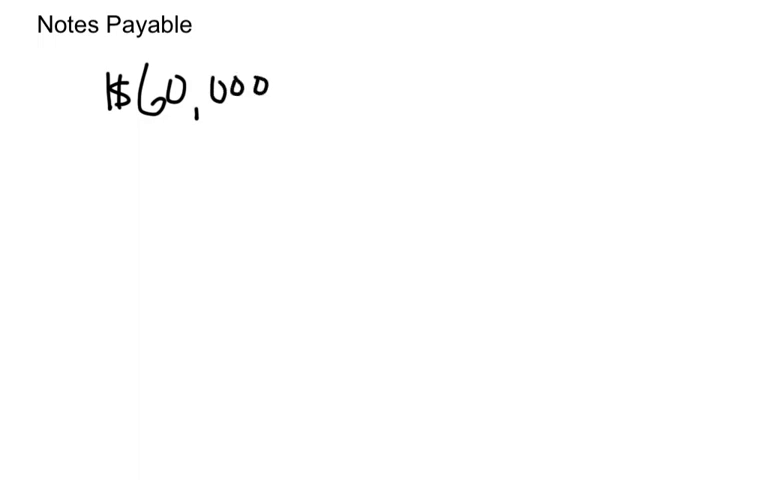
type("90 c")
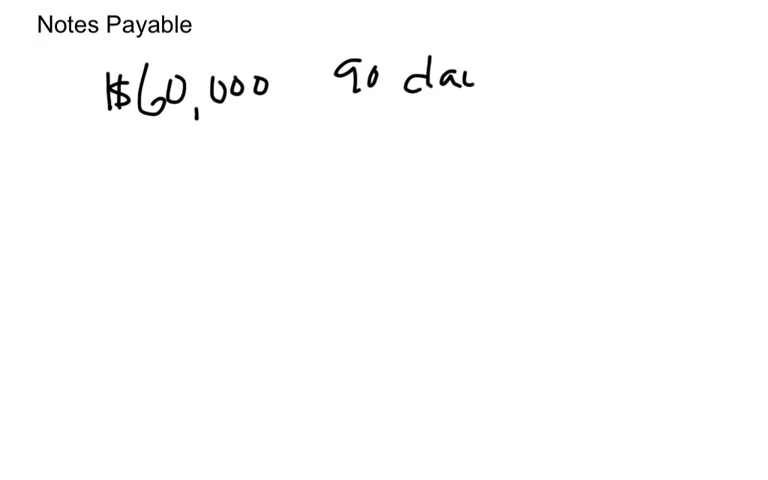
type("y")
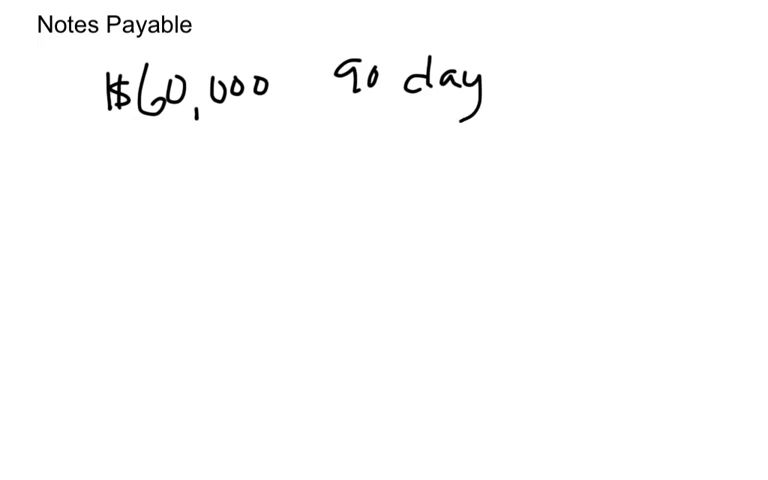
type("6% issue - D")
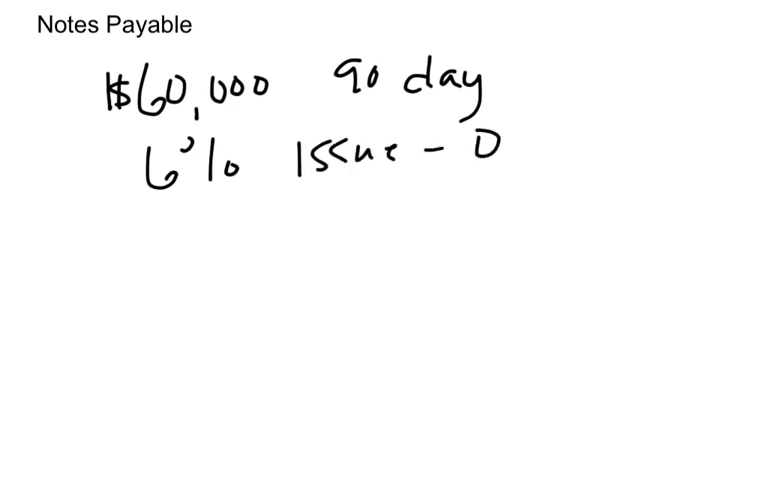
type("ct 1")
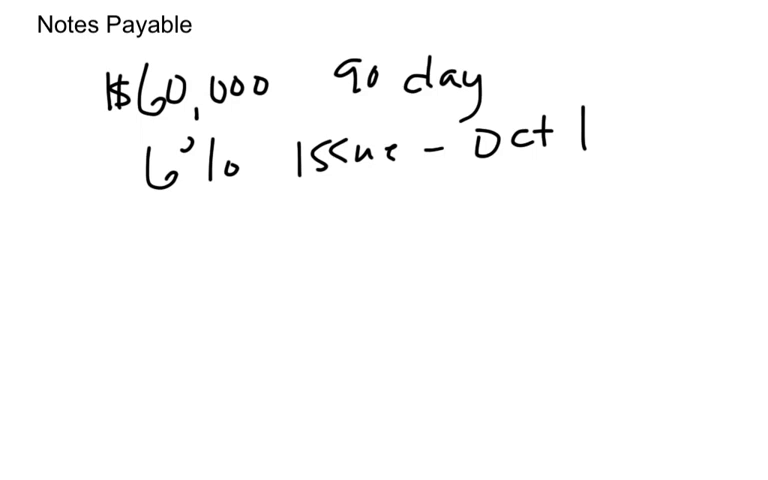
type("Oct")
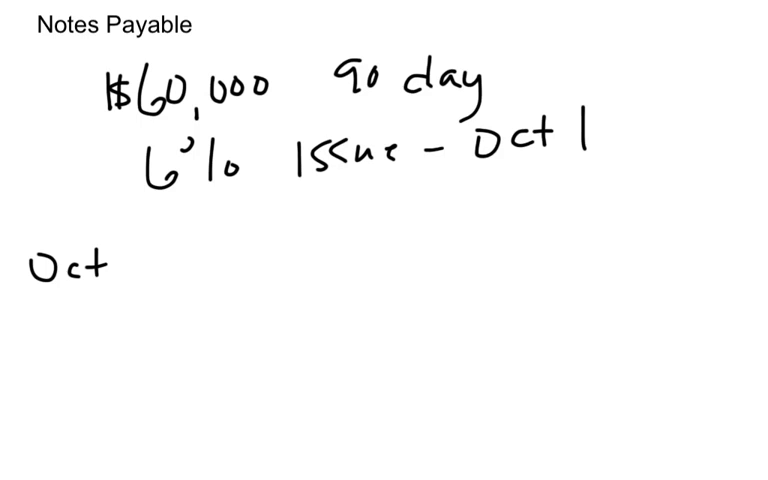
type("1")
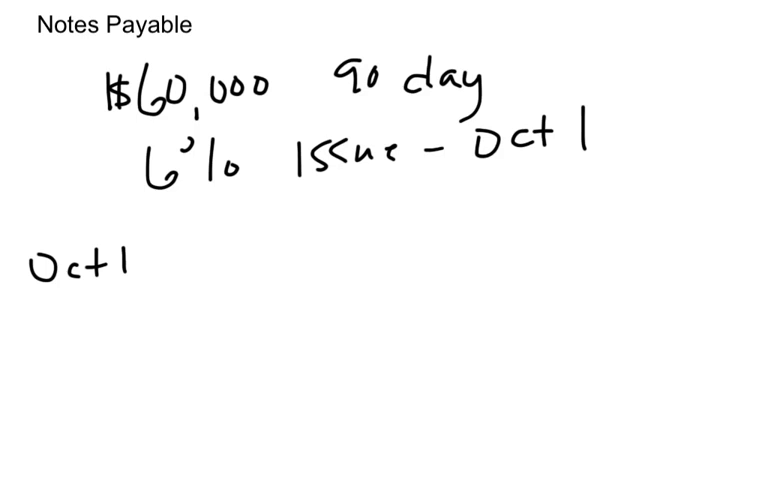
type("C")
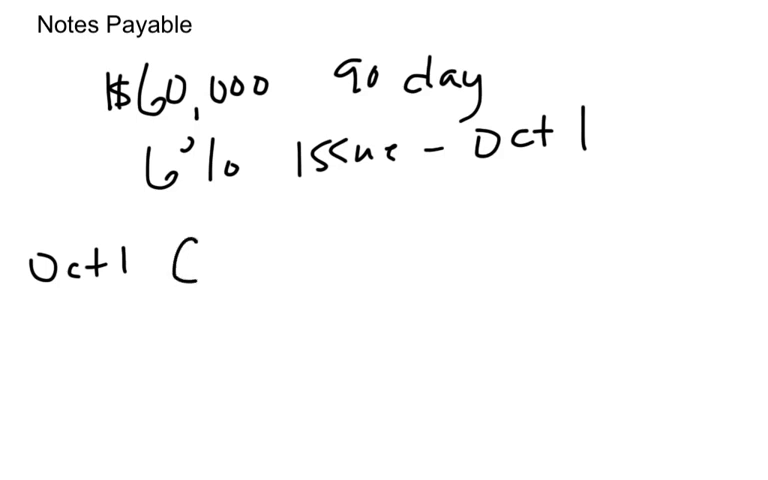
type("ash")
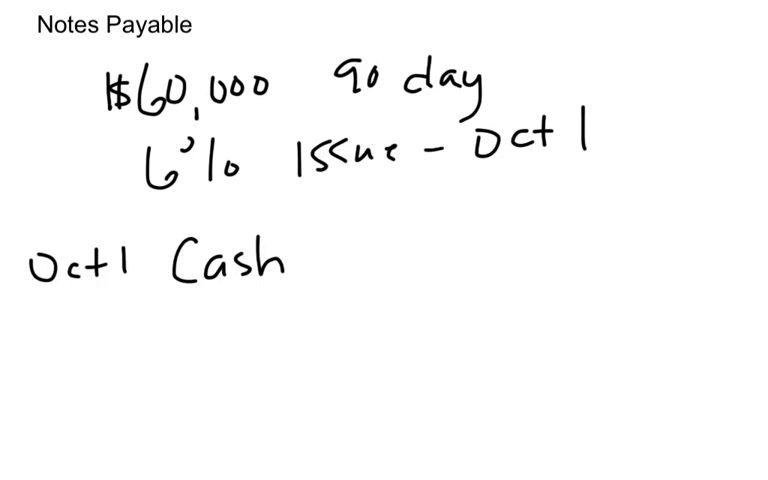
type("60,000")
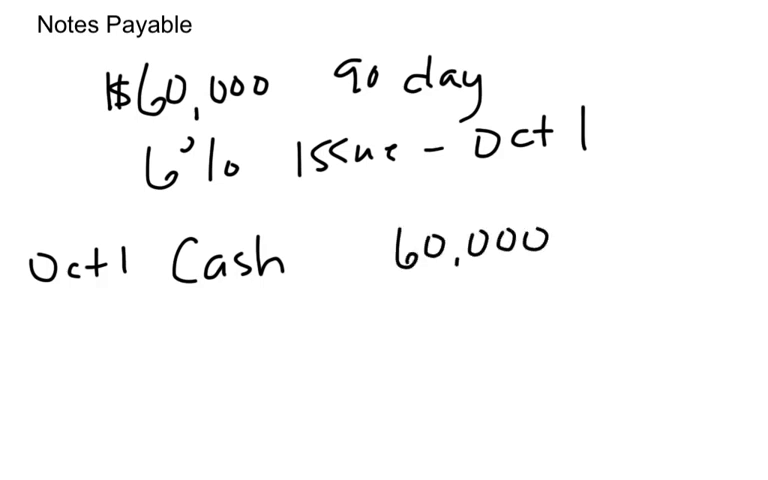
type("N/P 60,0")
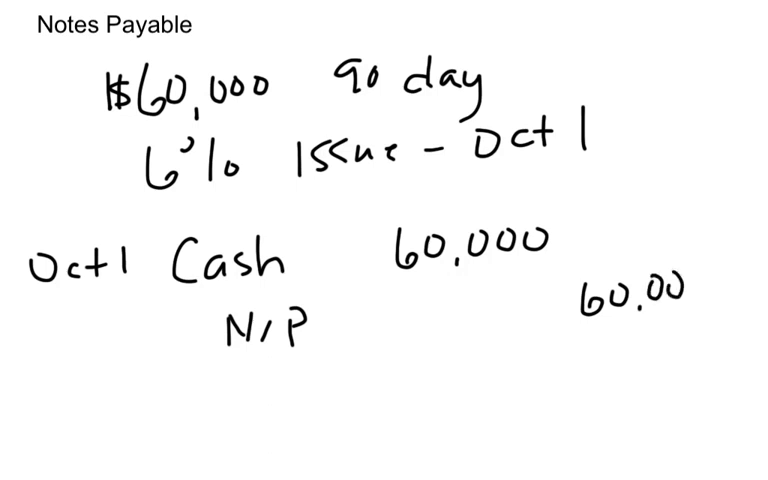
type("0")
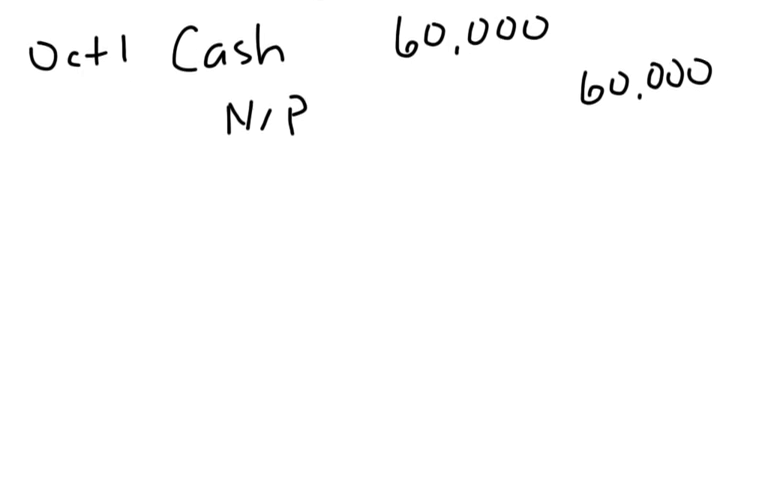
type("Oct31")
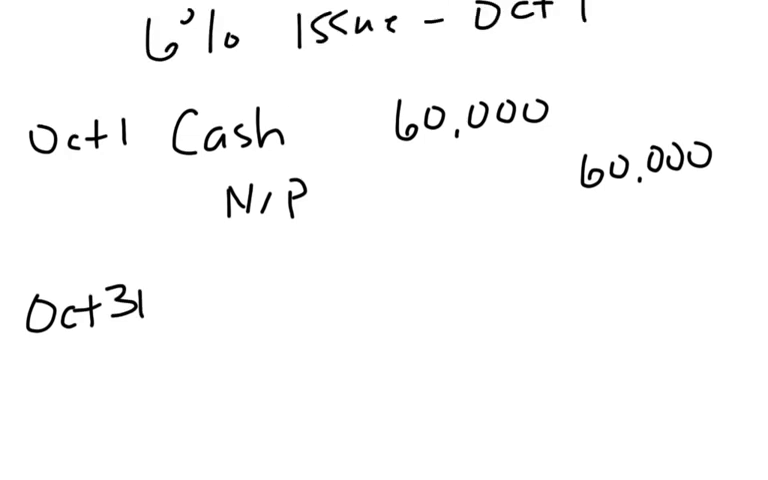
type("$60,000 90 day")
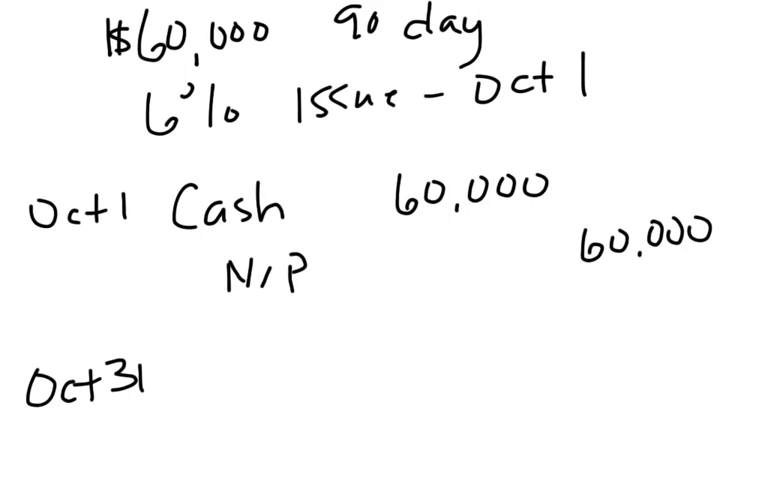
type("3")
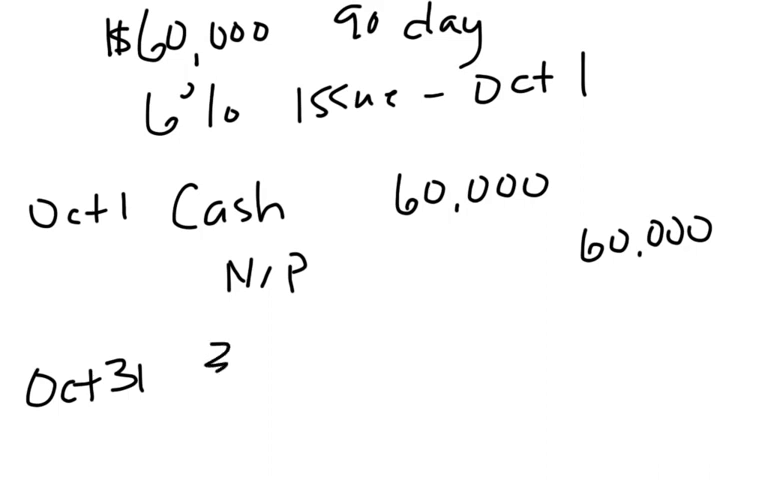
type("30 day")
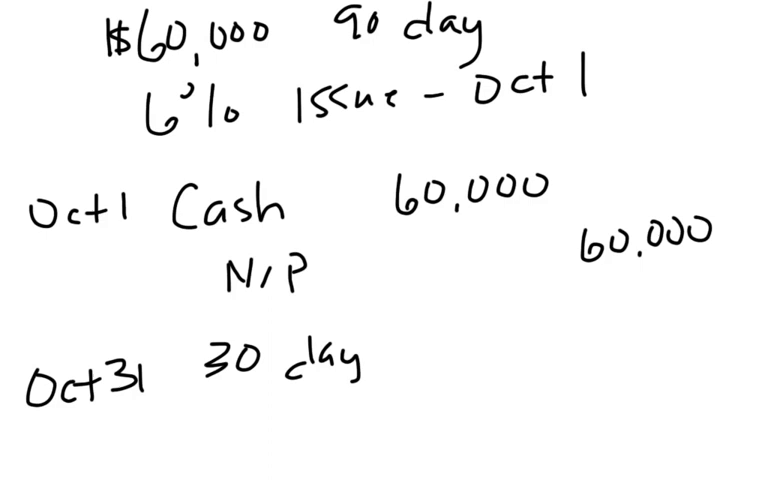
type("s")
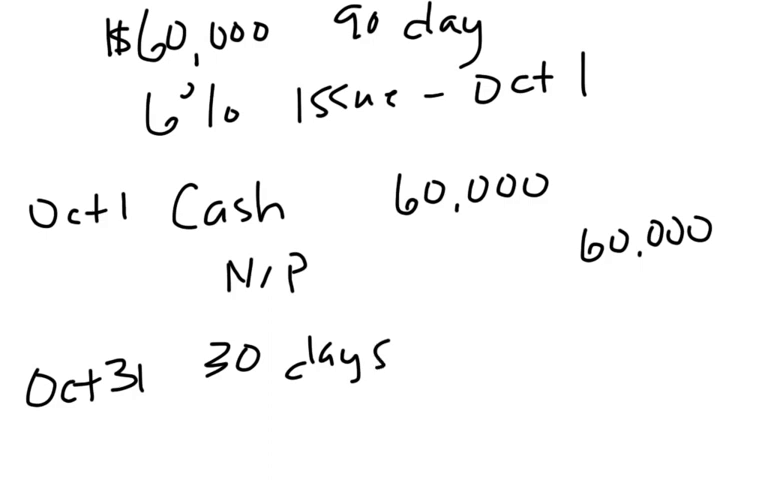
type("$")
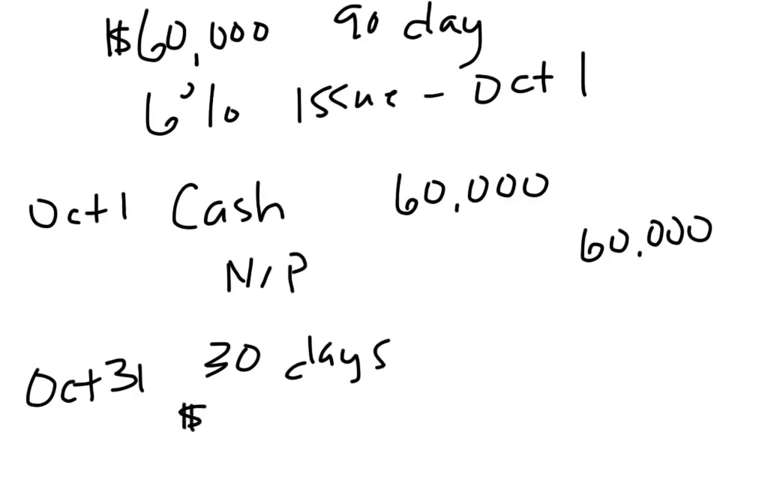
type("P x I")
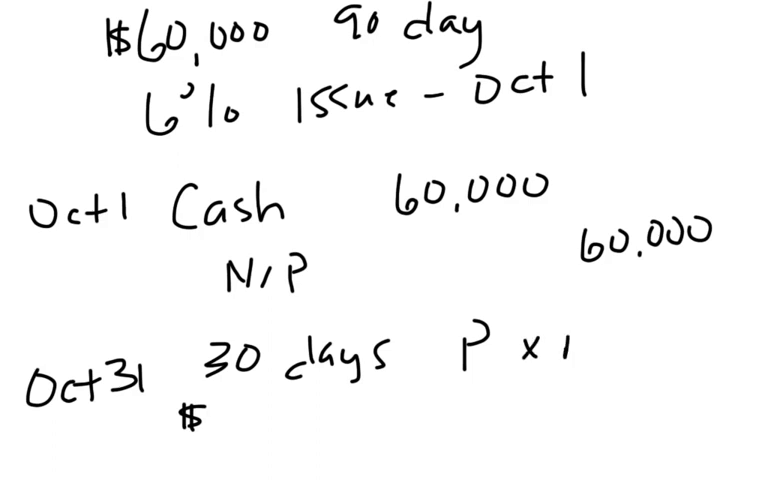
type("R x T")
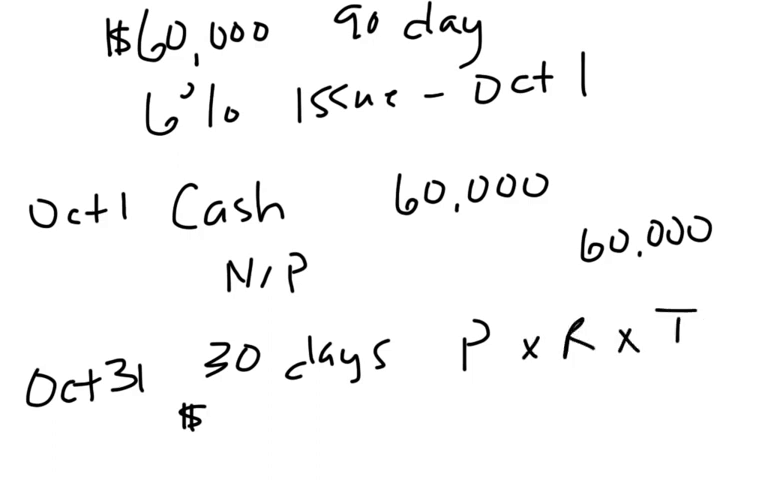
type("60,000")
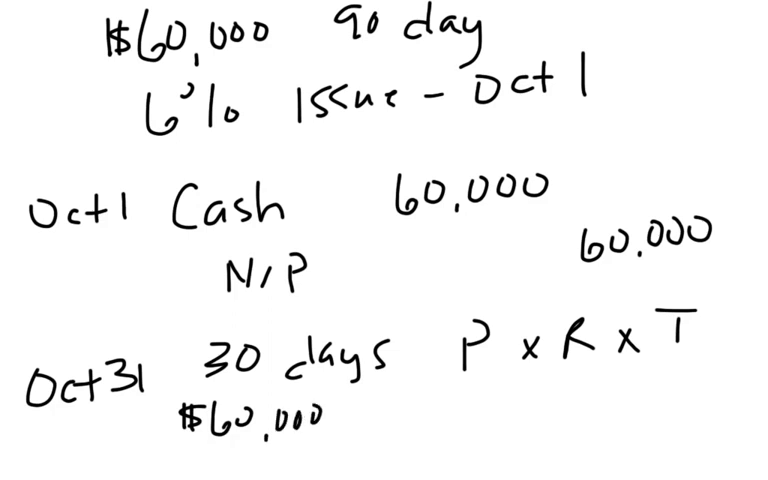
type("× 6%")
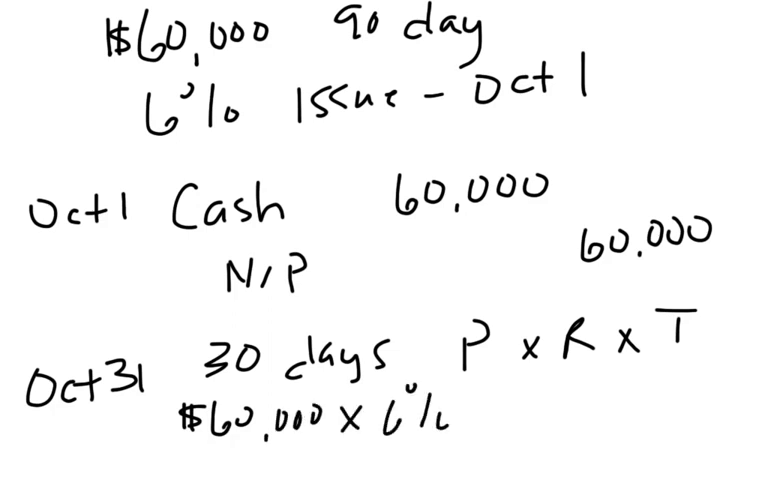
type("X(")
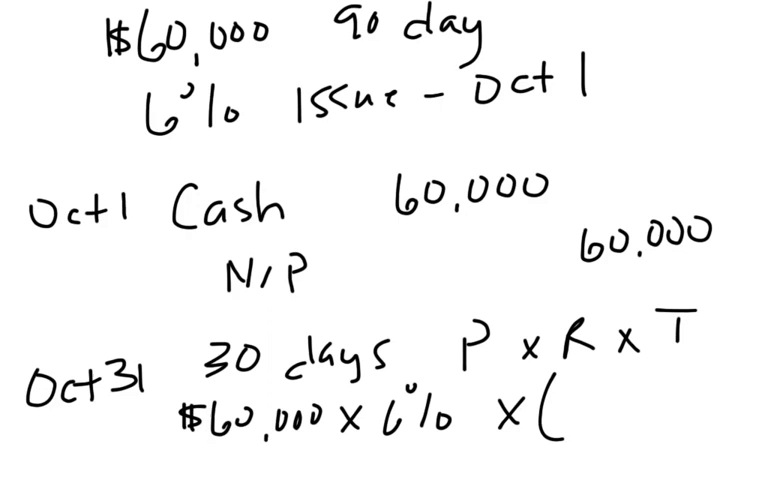
type("30/3")
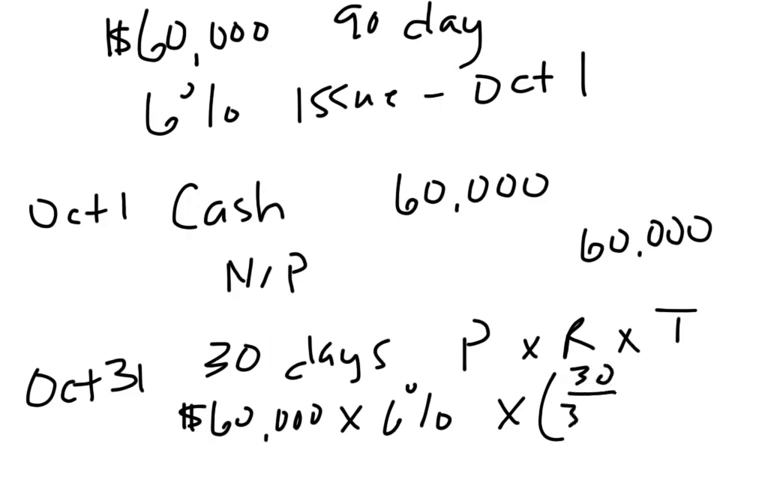
type("360)")
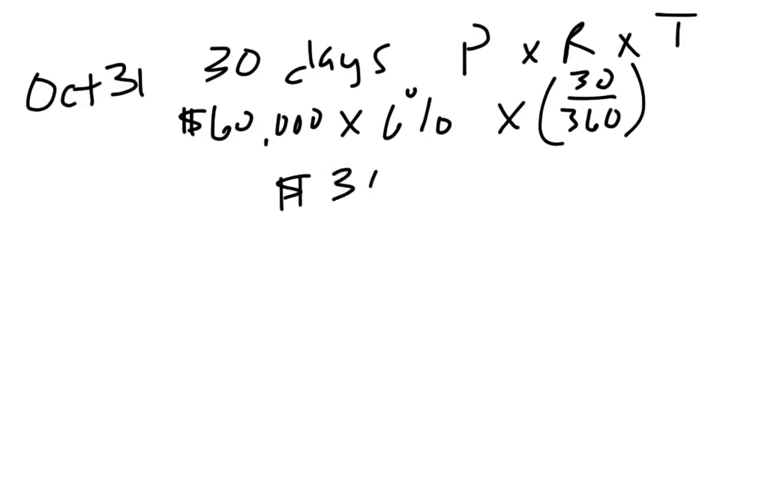
type("00")
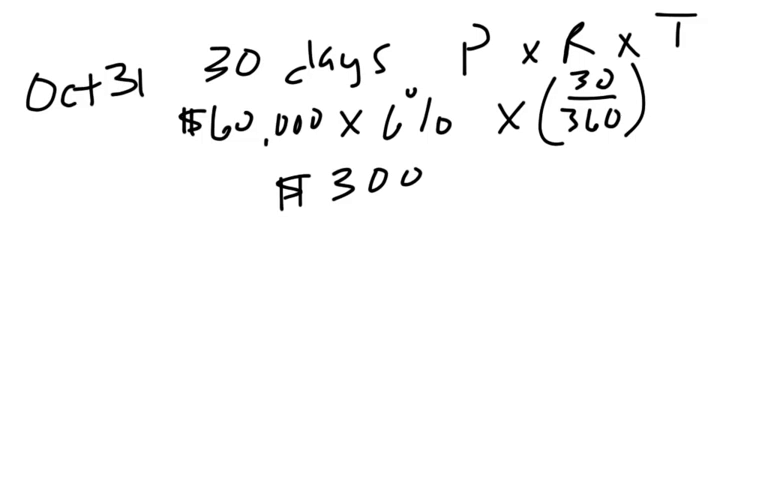
type("Interest e")
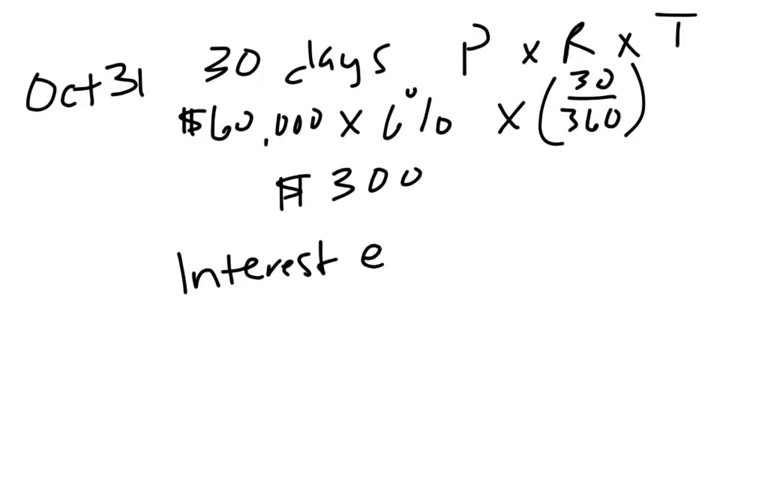
type("xp.")
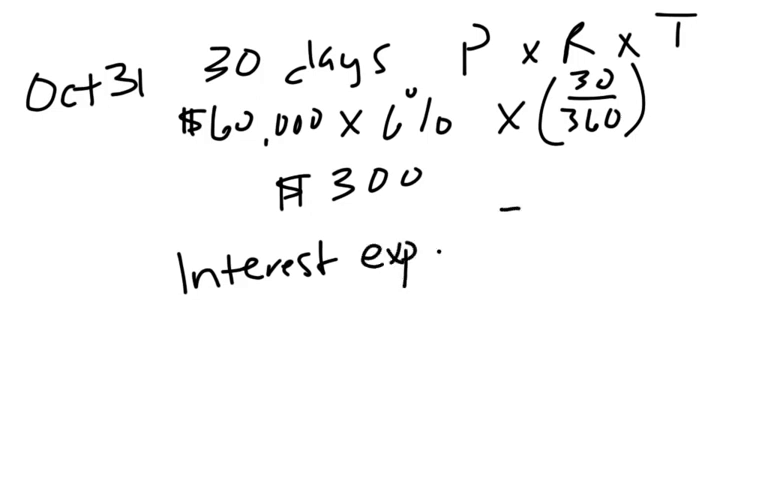
type("300")
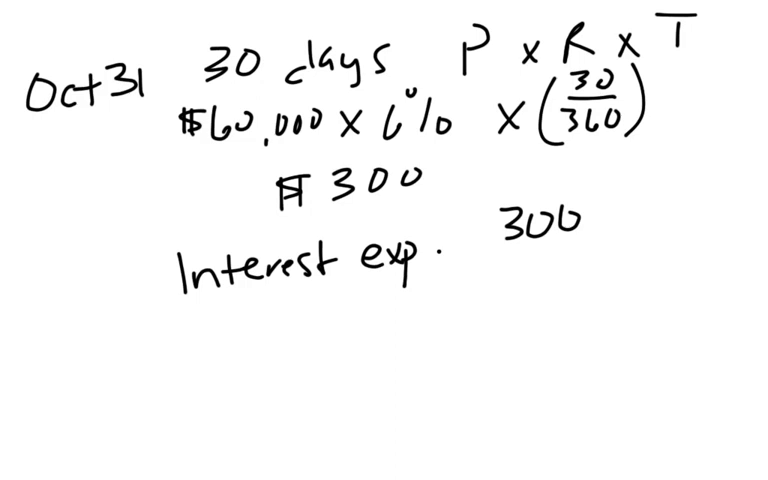
type("Interest/P 300")
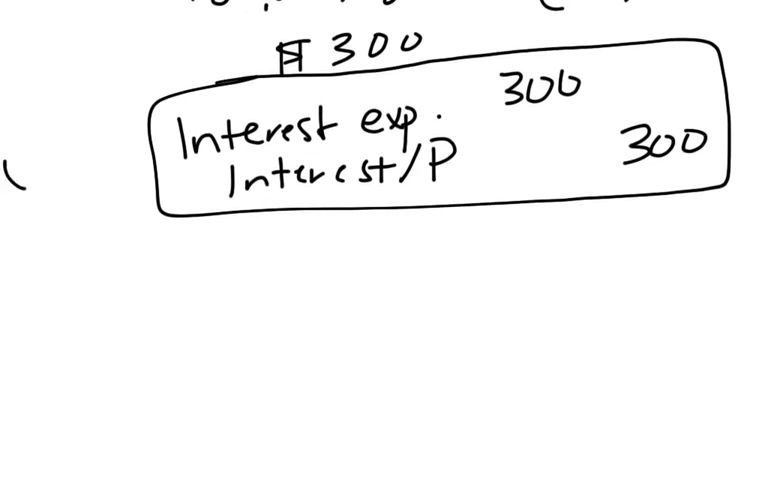
type("Oct 31")
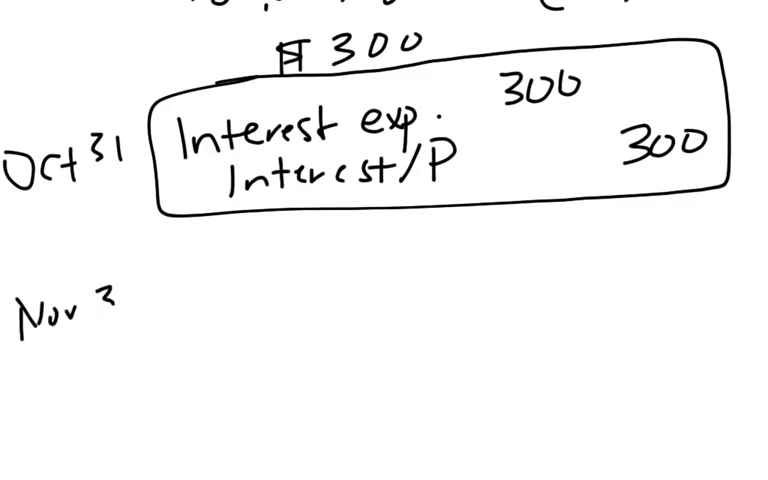
type("0")
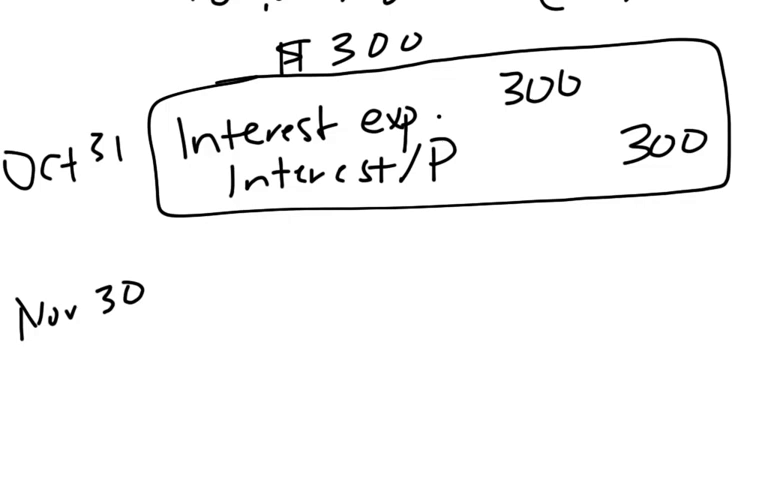
type("I")
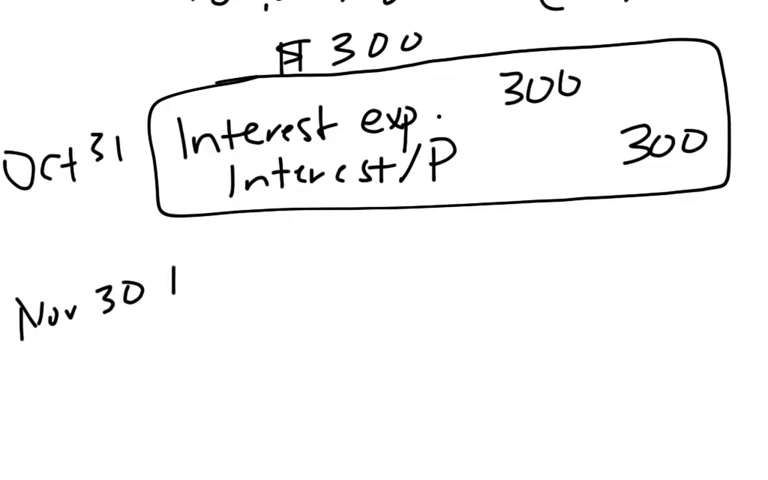
type("Interest exp.")
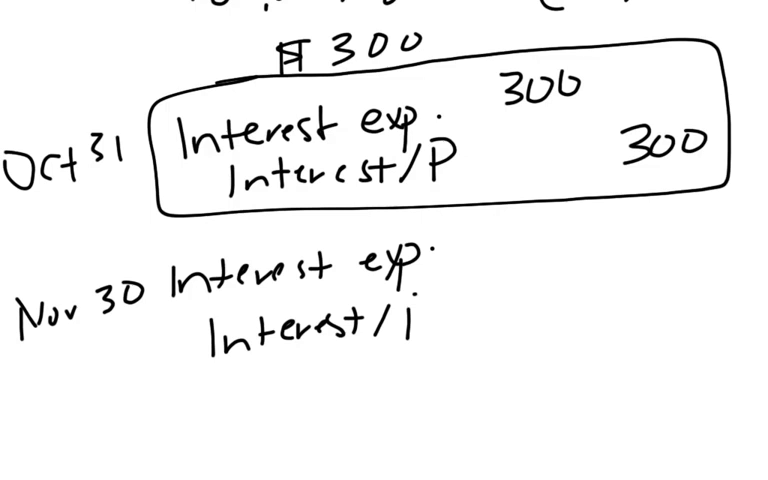
type("300")
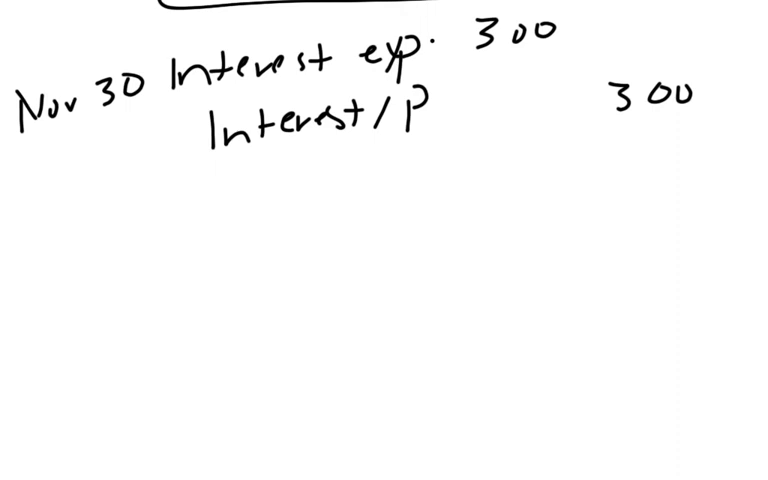
type("Dec")
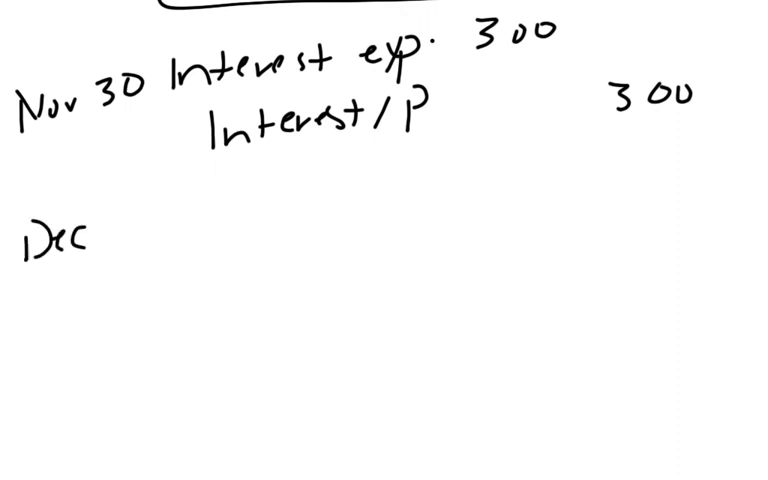
type("30 I")
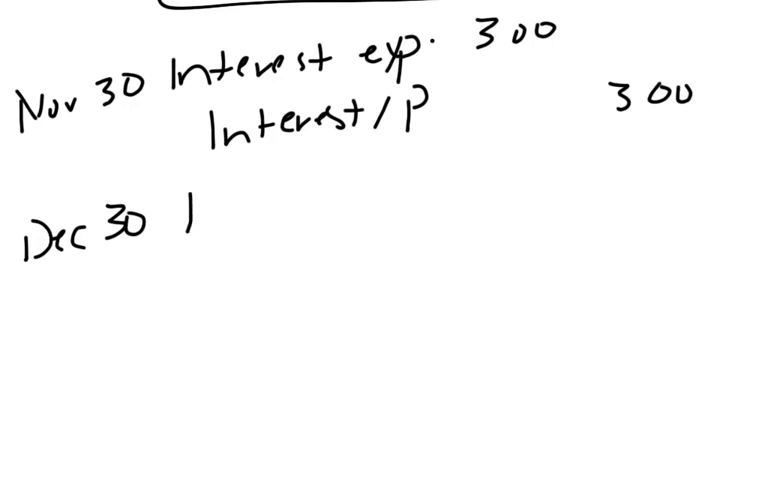
type("N/P")
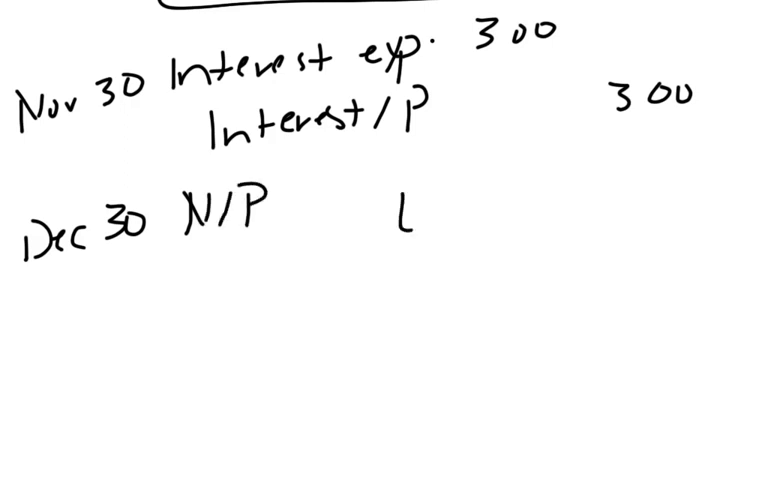
type("60,000")
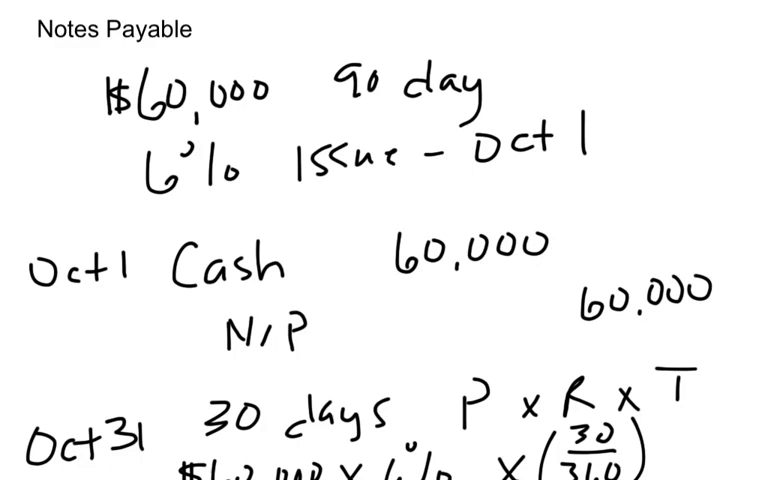
scroll("down", 3)
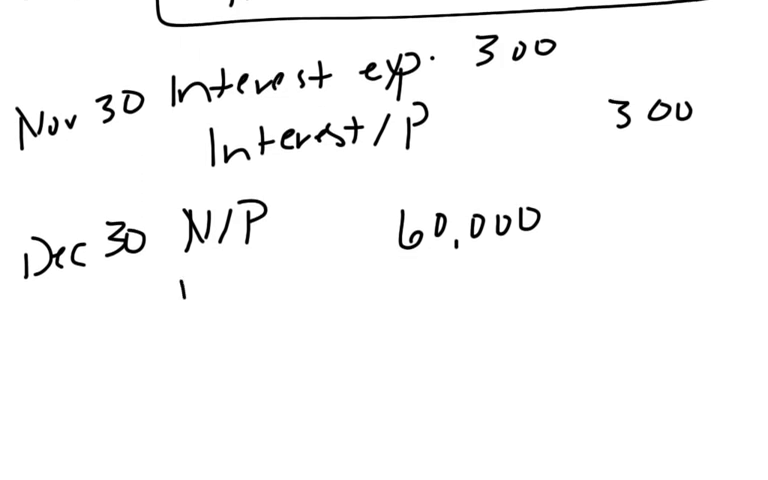
type("Intere")
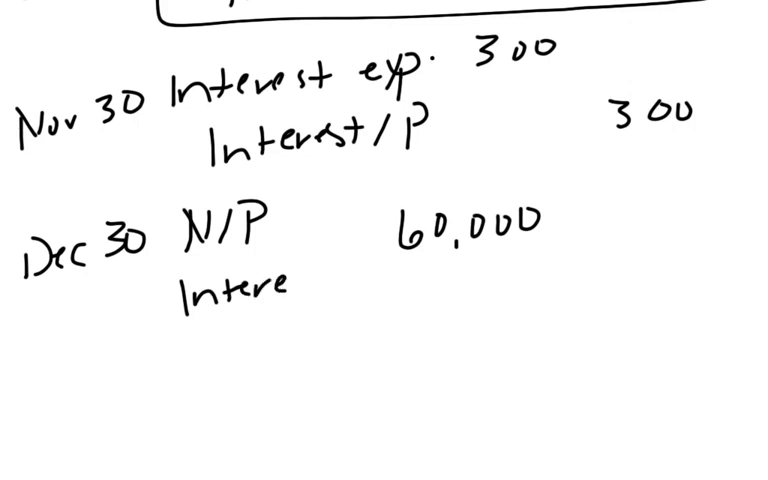
type("st")
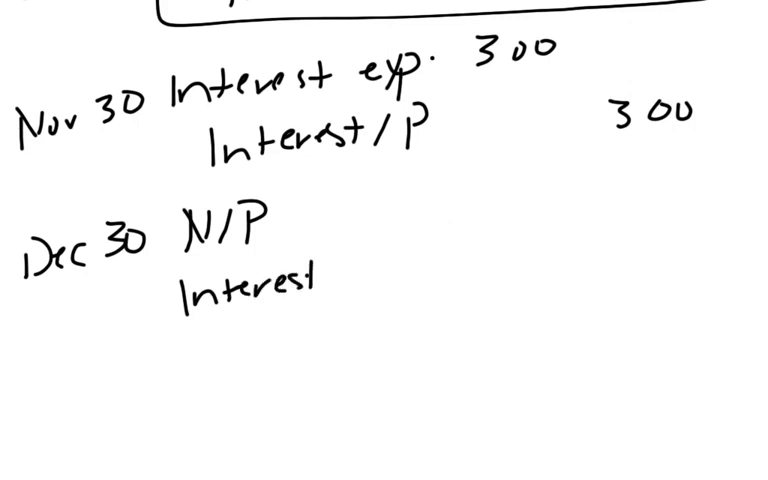
type("exp")
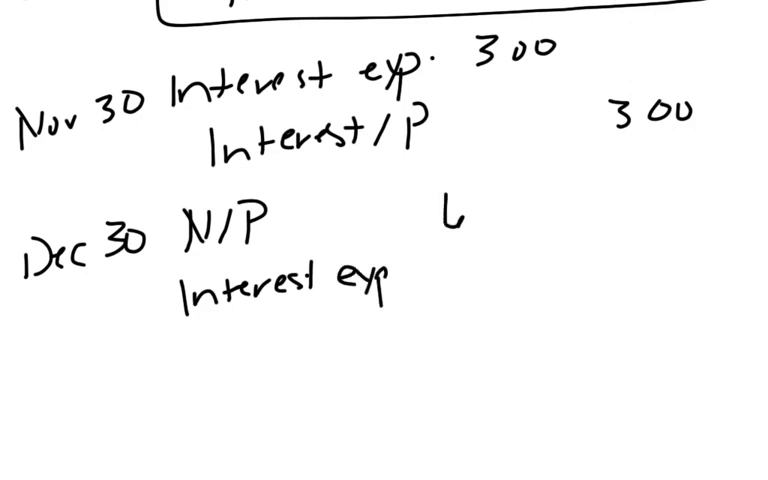
type("60,000")
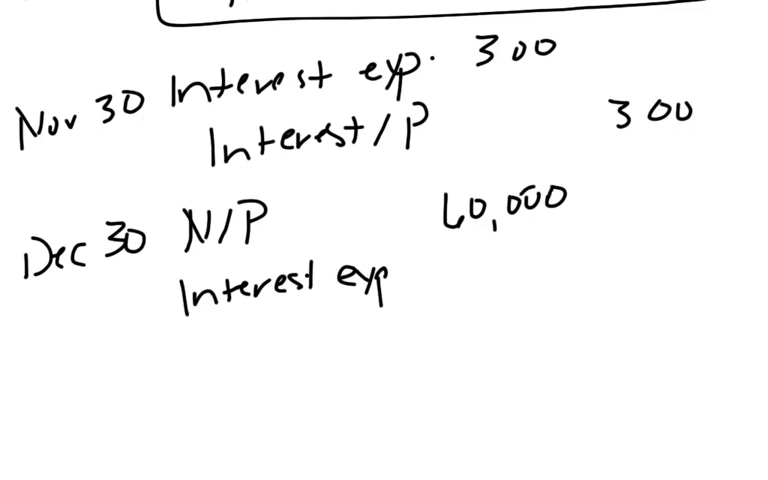
type("300")
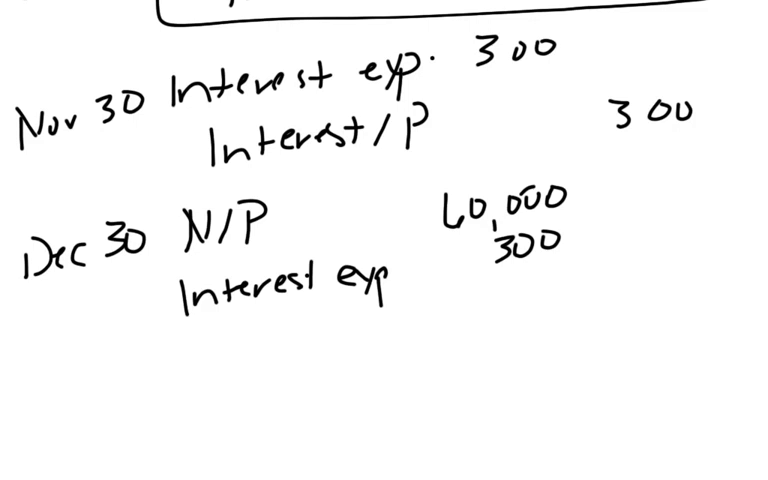
type("Inl")
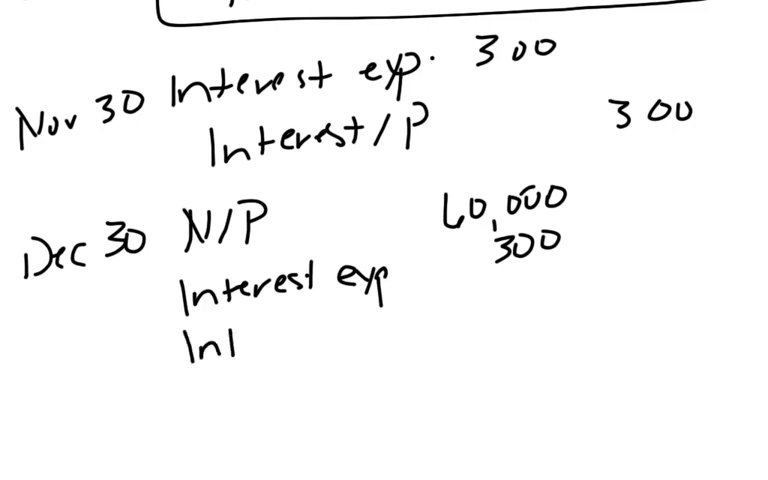
type("Interest /")
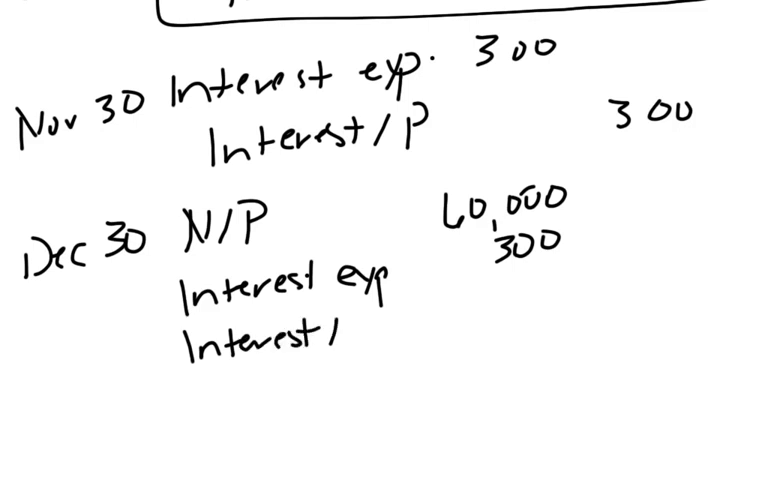
type("/P    60")
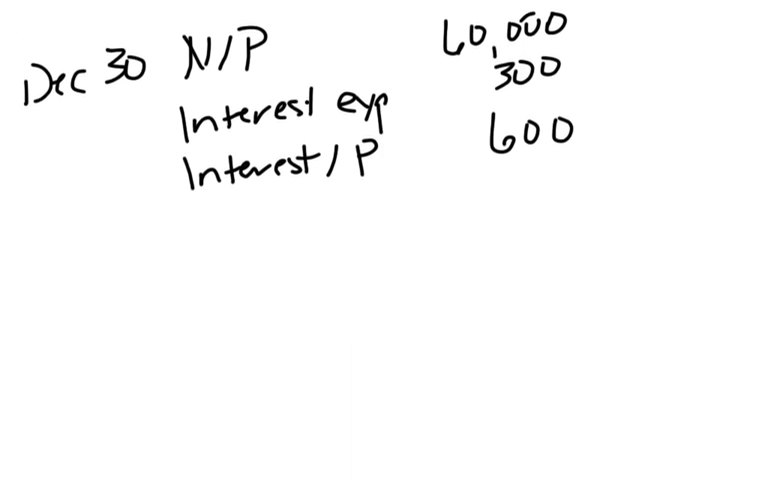
type("Cash")
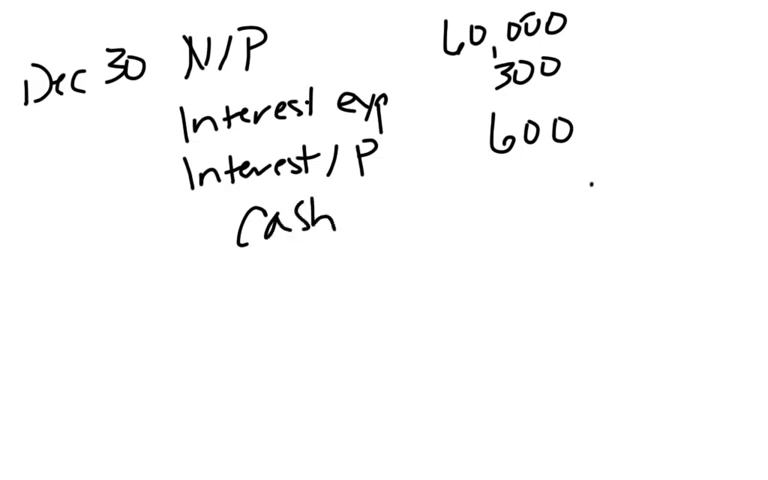
type("60,9")
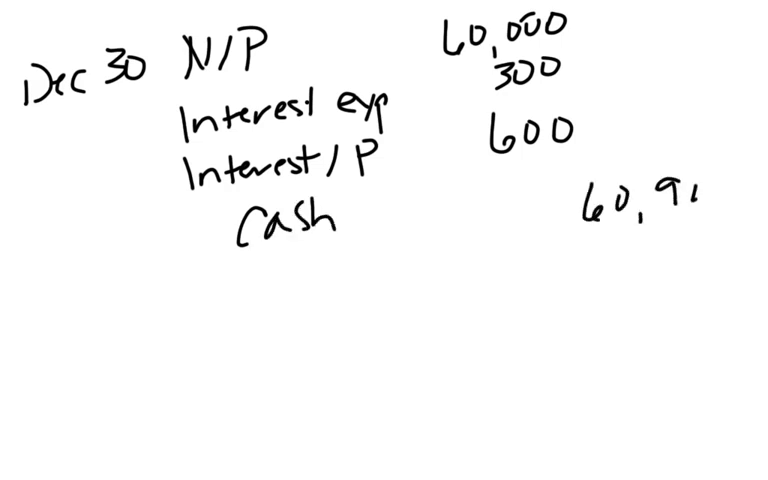